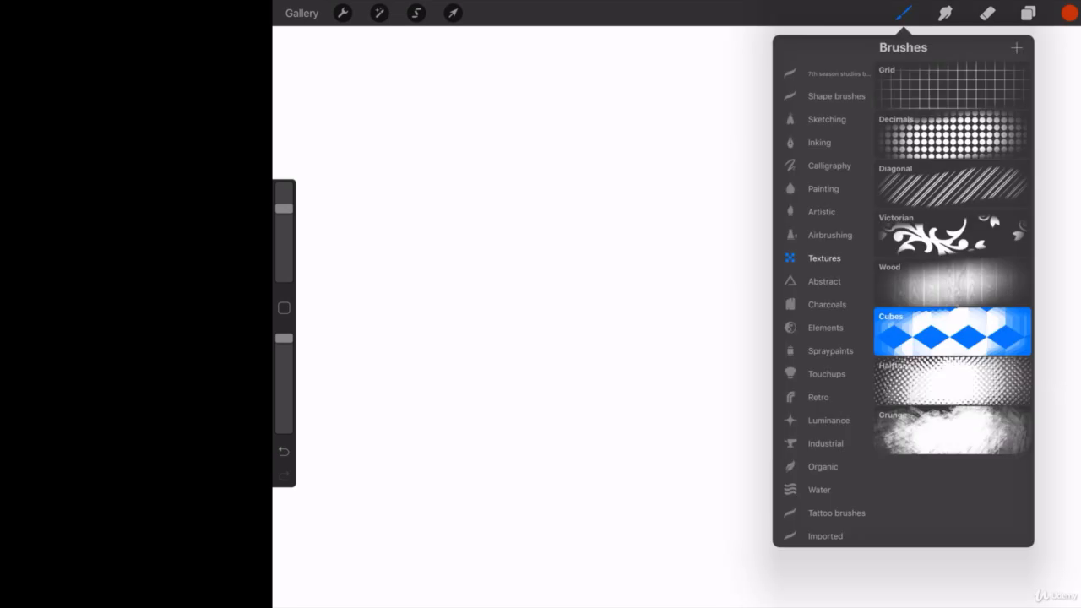
Pick the Textures > Grid brush and paint red grid strokes across the canvas
{"action": "left_click", "coordinate": [950, 84]}
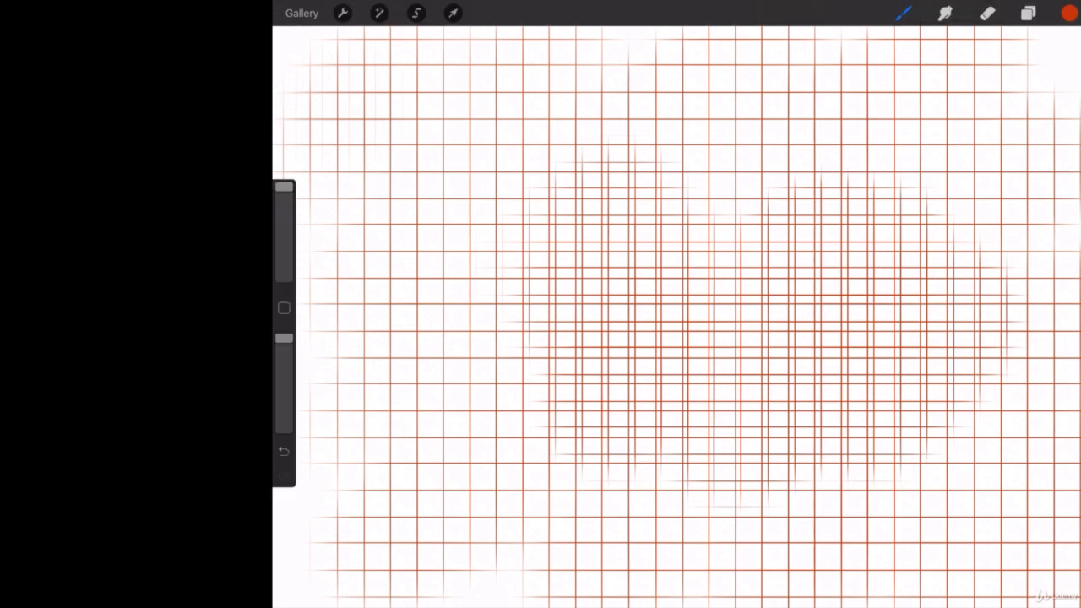
Undo the overlapping stroke so the red grid is even and single-layered
{"action": "left_click", "coordinate": [1027, 13]}
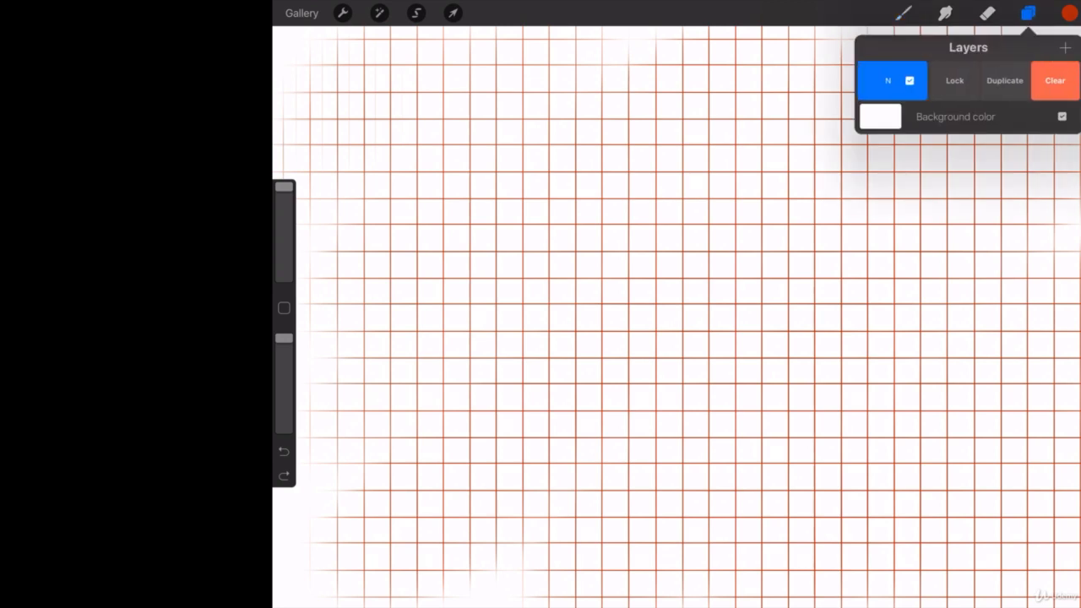
Clear the layer and raise the Grid brush's grain Scale to about 61.6%
{"action": "left_click", "coordinate": [901, 14]}
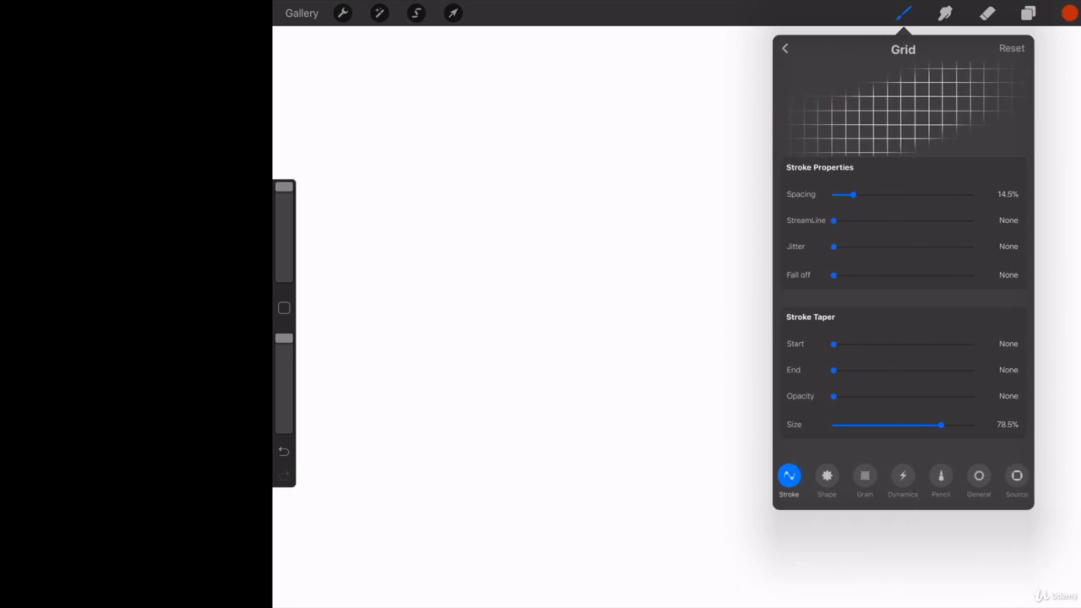
{"action": "left_click", "coordinate": [1017, 476]}
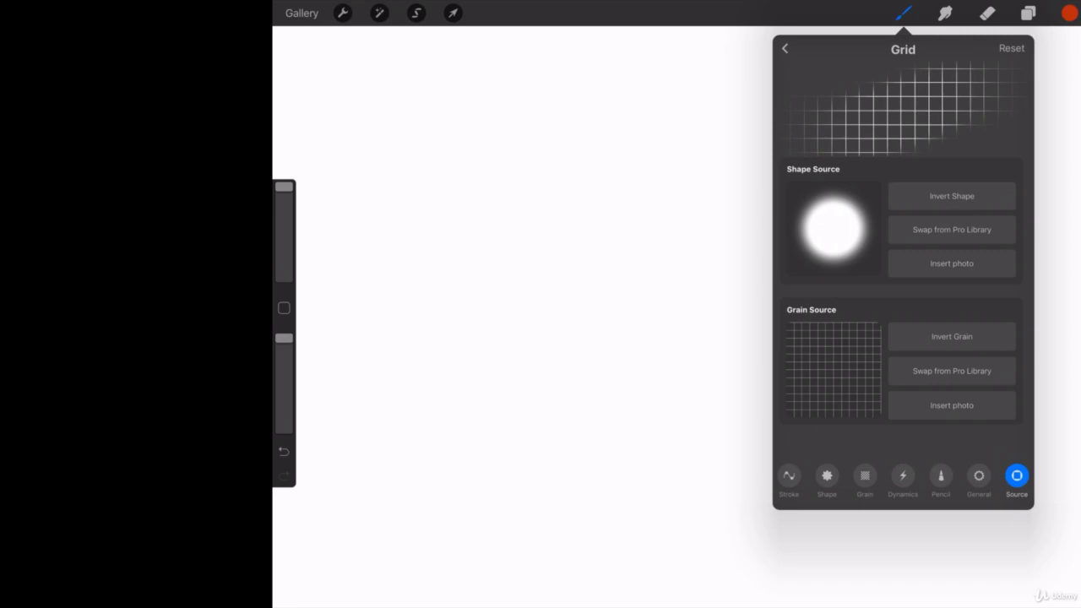
{"action": "left_click", "coordinate": [865, 476]}
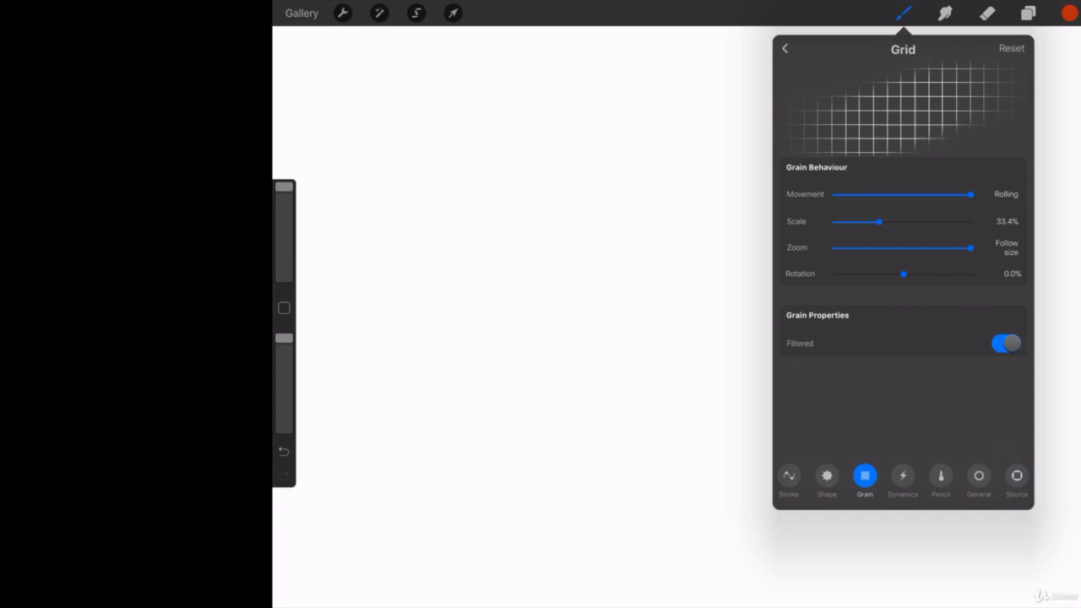
{"action": "left_click_drag", "start_coordinate": [881, 222], "coordinate": [919, 221]}
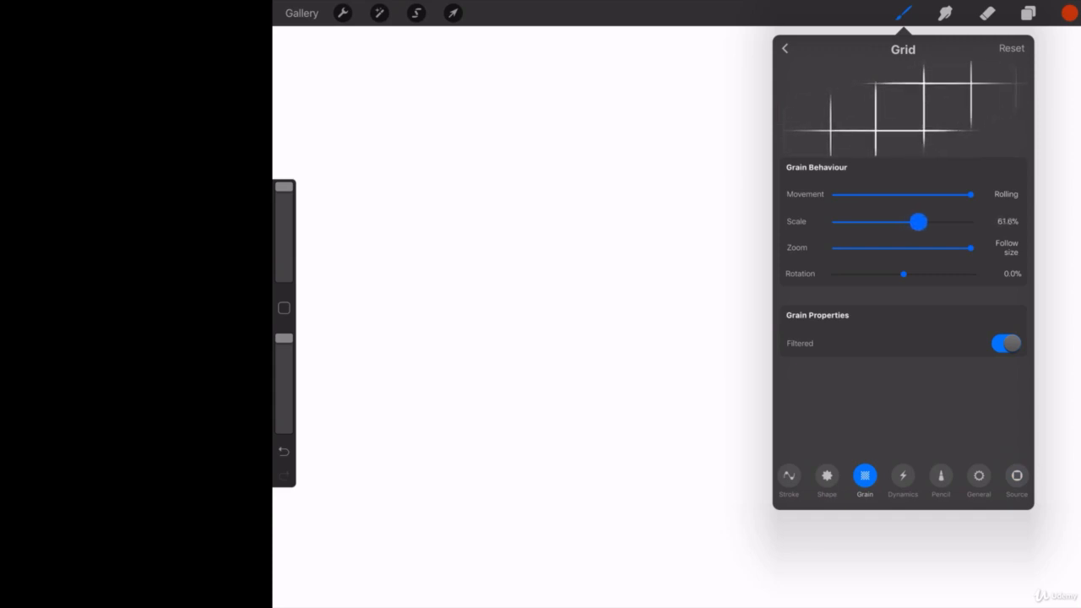
{"action": "left_click_drag", "start_coordinate": [919, 222], "coordinate": [930, 221]}
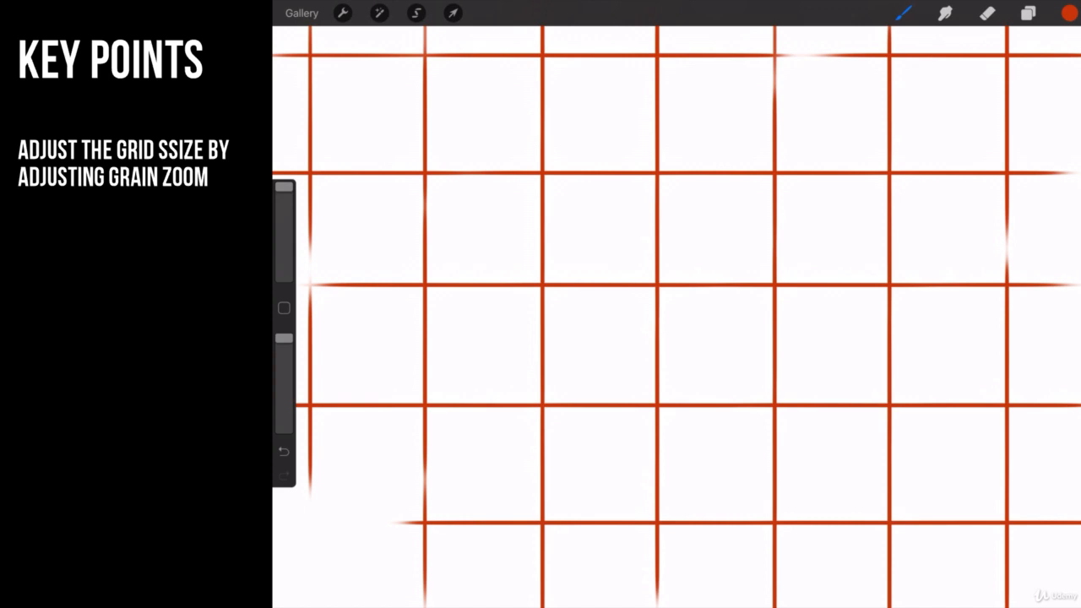
Lower the Grid brush grain Scale to about 27% and fade the grid layer's opacity
{"action": "left_click", "coordinate": [1026, 14]}
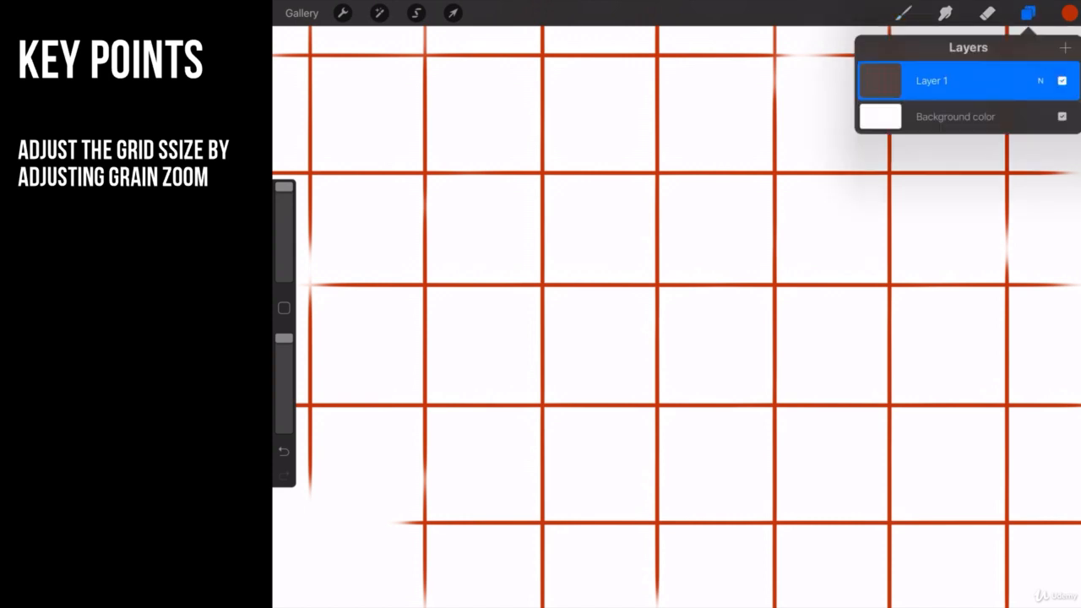
{"action": "left_click", "coordinate": [904, 13]}
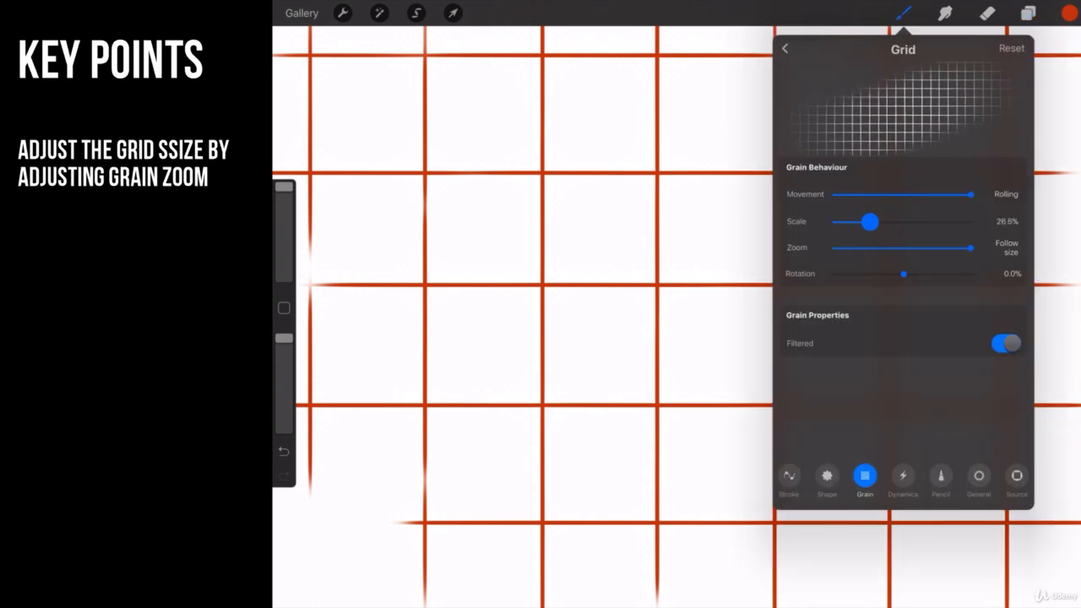
{"action": "left_click_drag", "start_coordinate": [870, 222], "coordinate": [872, 222]}
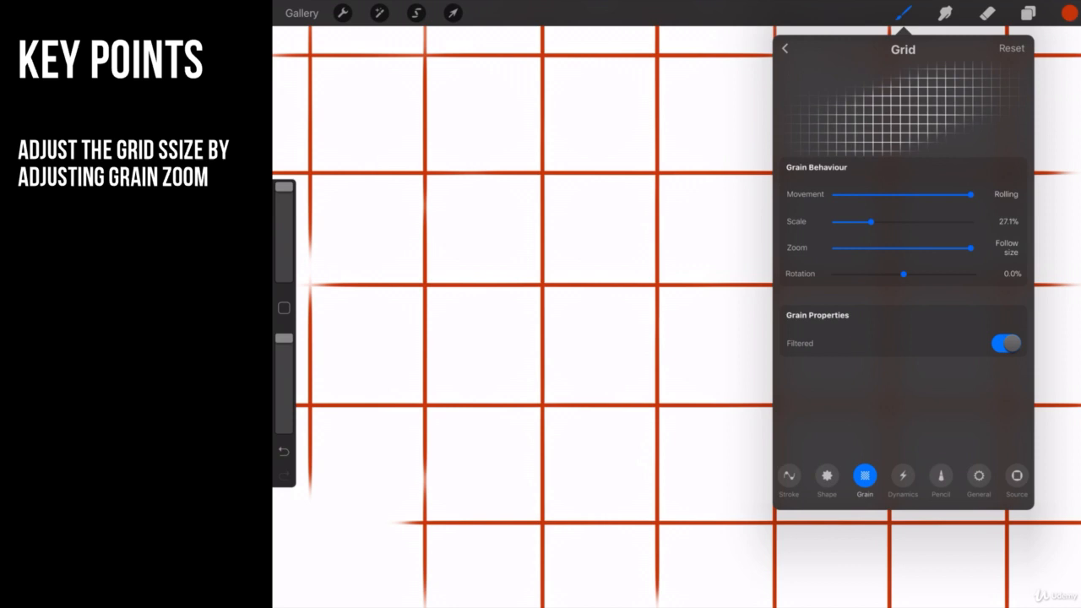
{"action": "left_click", "coordinate": [1025, 13]}
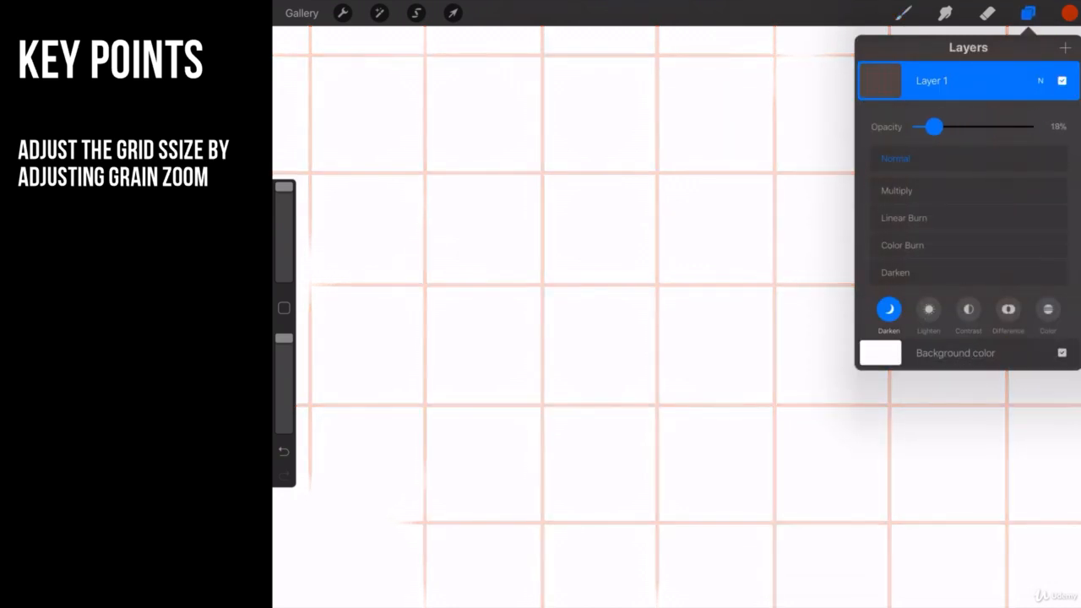
{"action": "left_click_drag", "start_coordinate": [932, 126], "coordinate": [927, 126]}
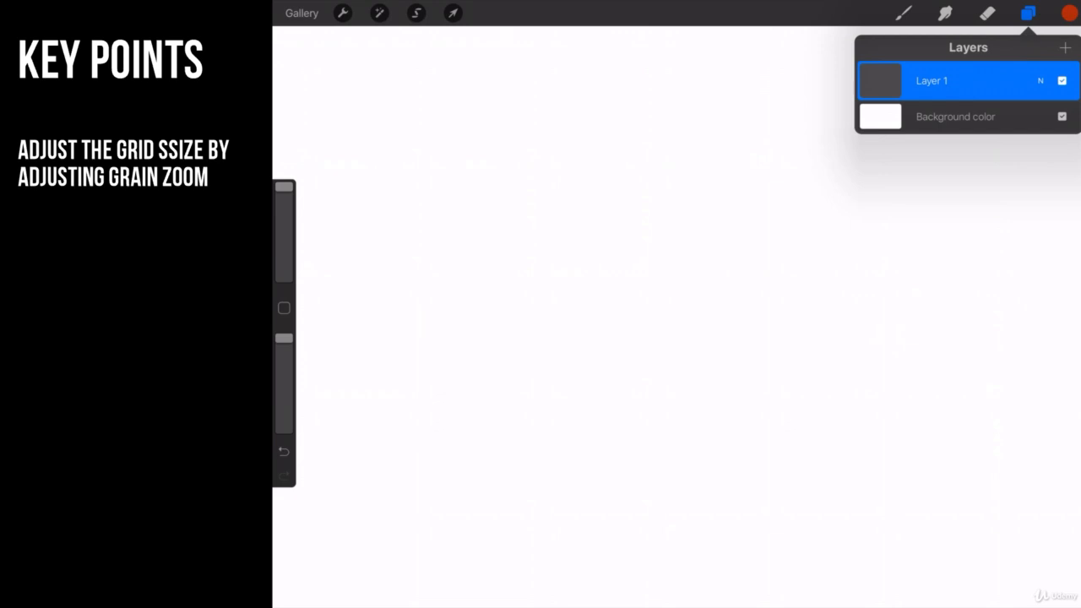
Insert the downloaded black grid image from All Photos onto the canvas
{"action": "left_click", "coordinate": [345, 15]}
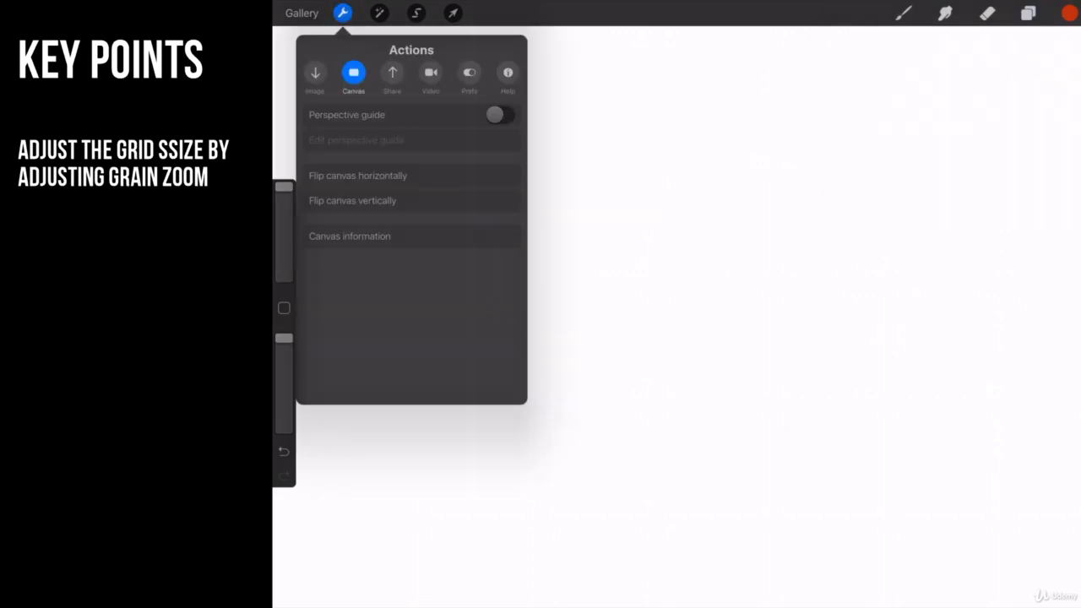
{"action": "left_click", "coordinate": [314, 73]}
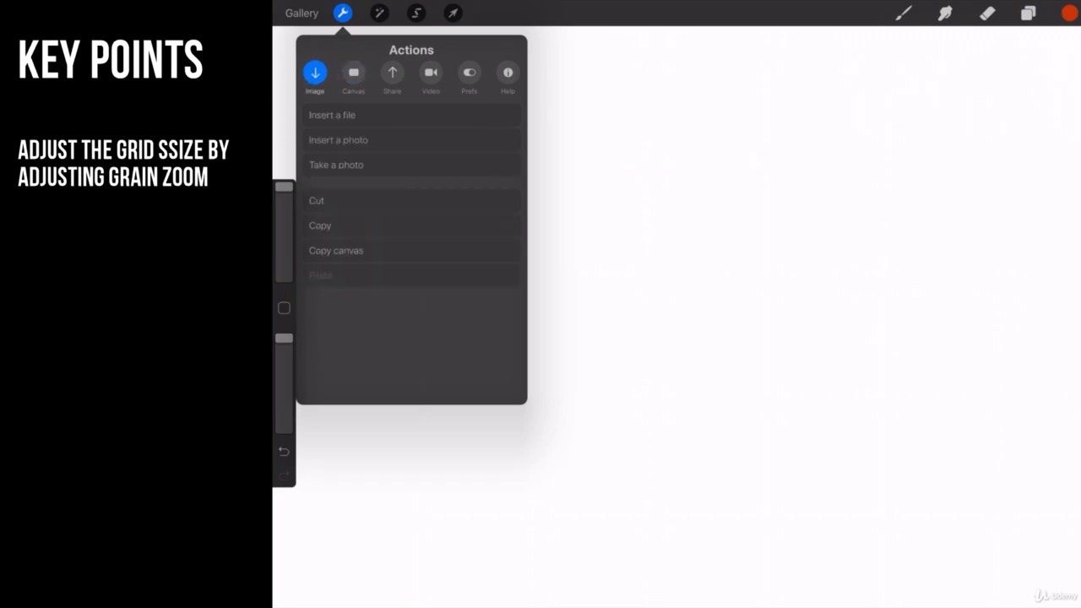
{"action": "left_click", "coordinate": [331, 139]}
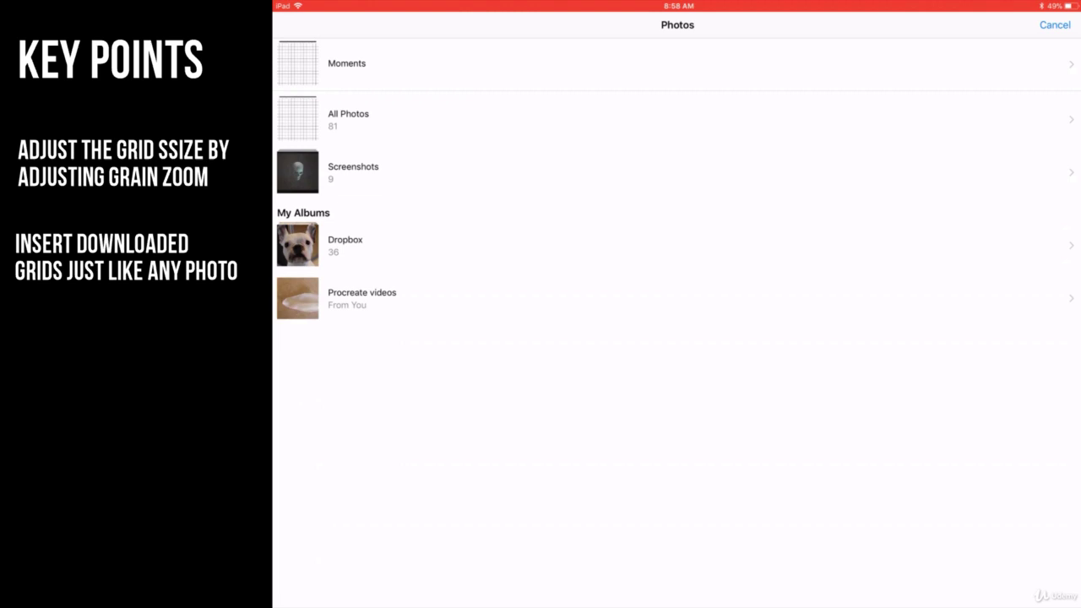
{"action": "left_click", "coordinate": [348, 118]}
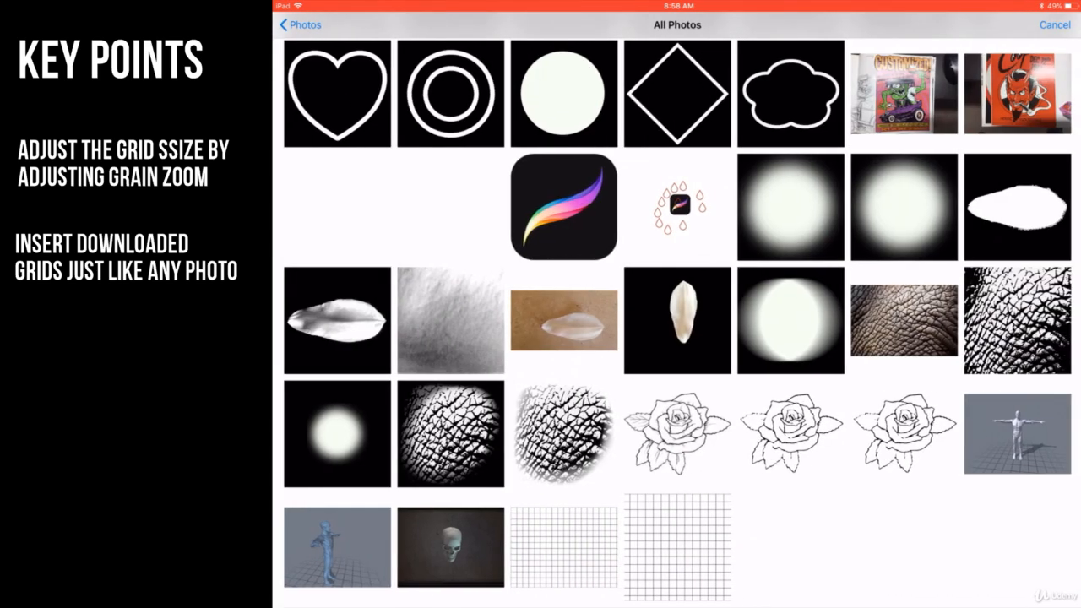
{"action": "left_click", "coordinate": [676, 544]}
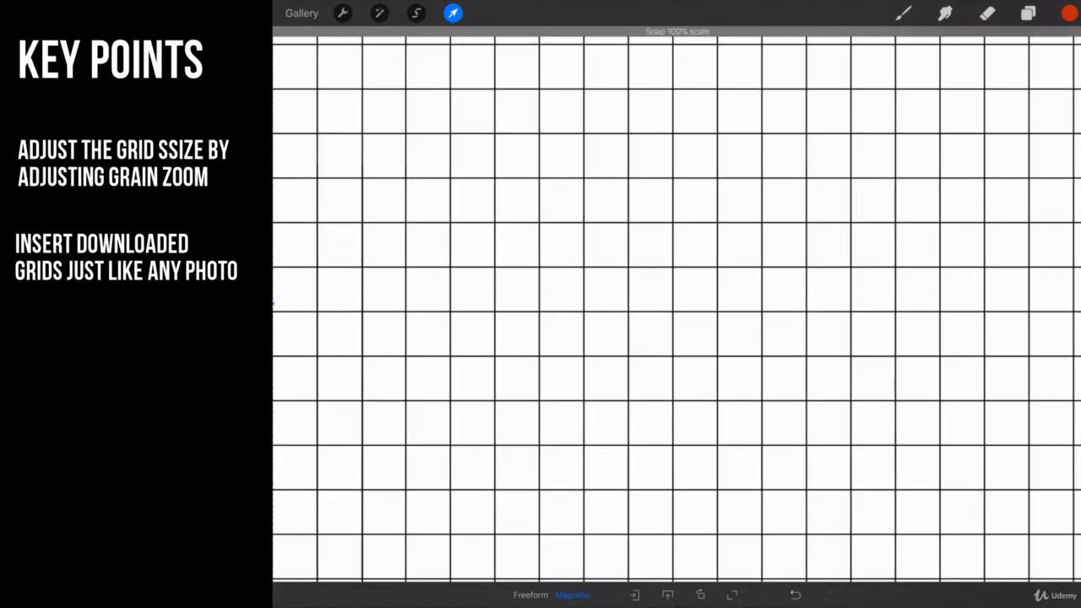
Commit the grid image placement and return to Gallery for a new square canvas
{"action": "left_click", "coordinate": [343, 17]}
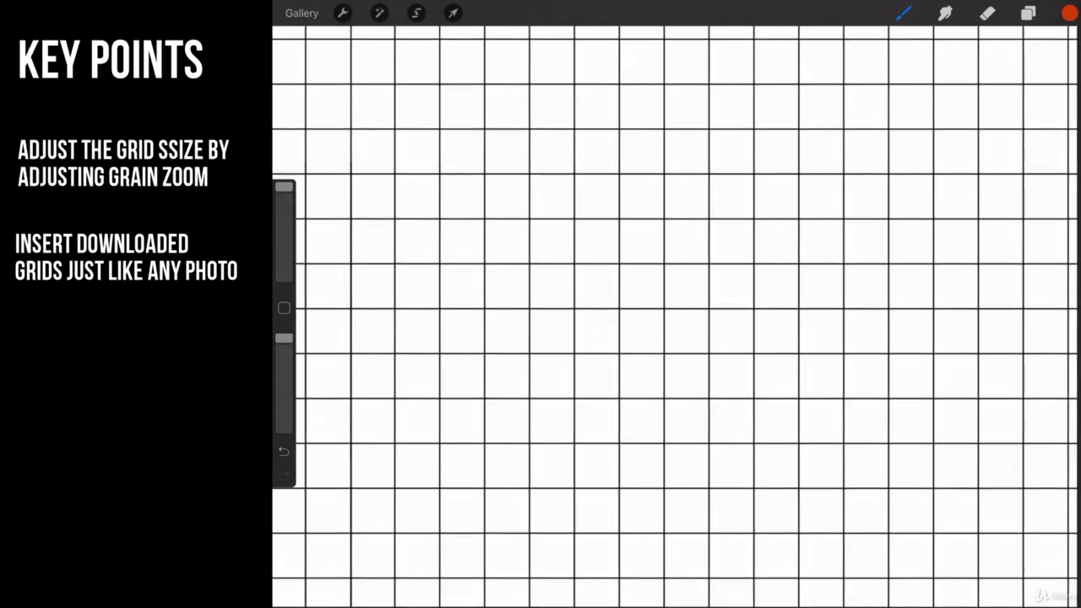
{"action": "left_click", "coordinate": [1023, 13]}
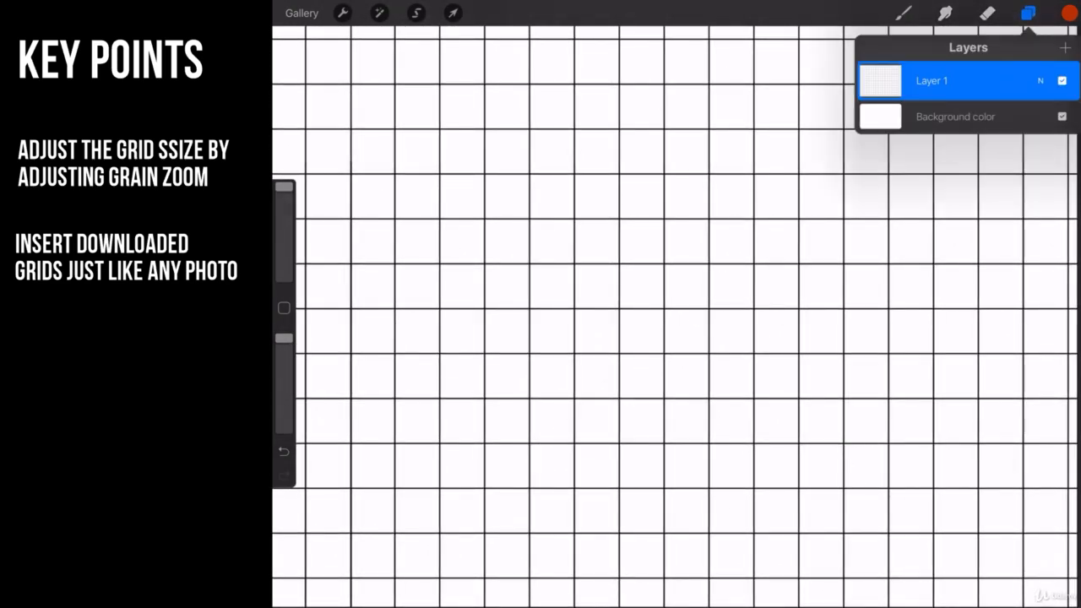
{"action": "left_click", "coordinate": [1027, 14]}
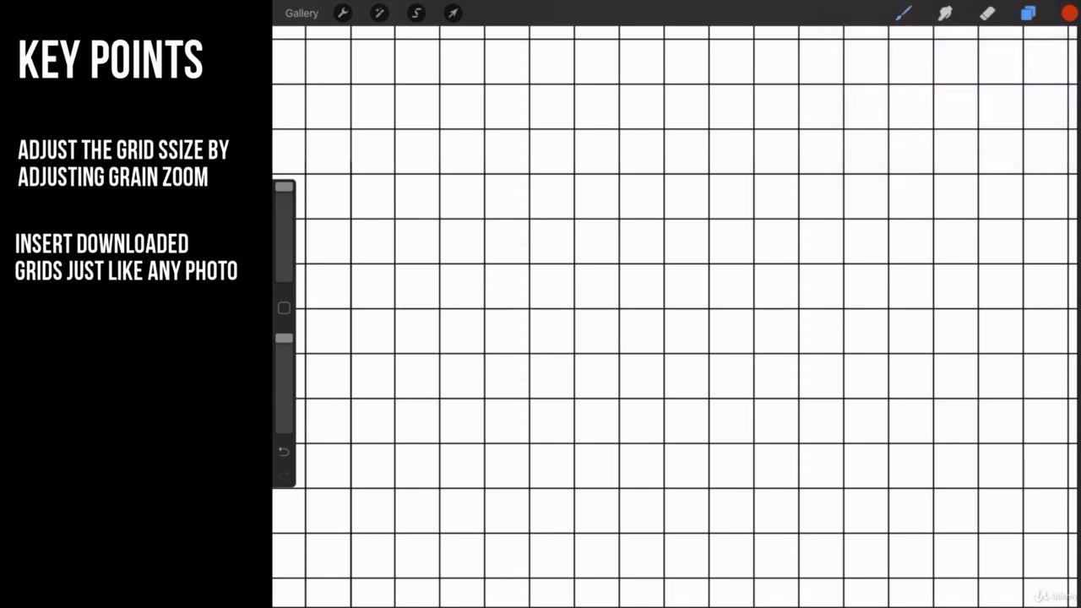
{"action": "left_click", "coordinate": [307, 15]}
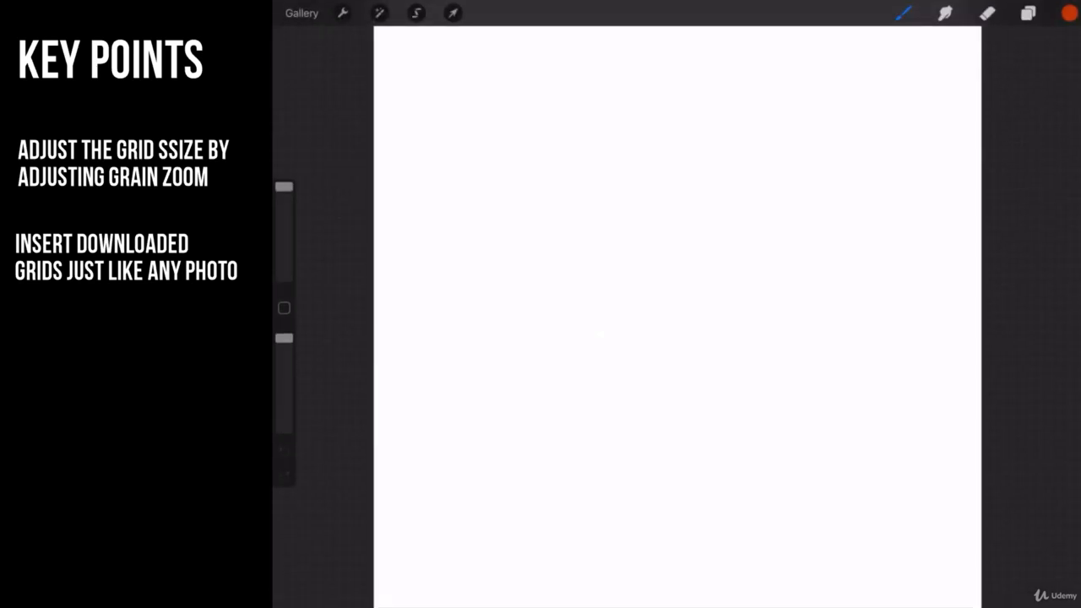
Insert the downloaded grid image onto the square canvas, filling Layer 1
{"action": "left_click", "coordinate": [343, 15]}
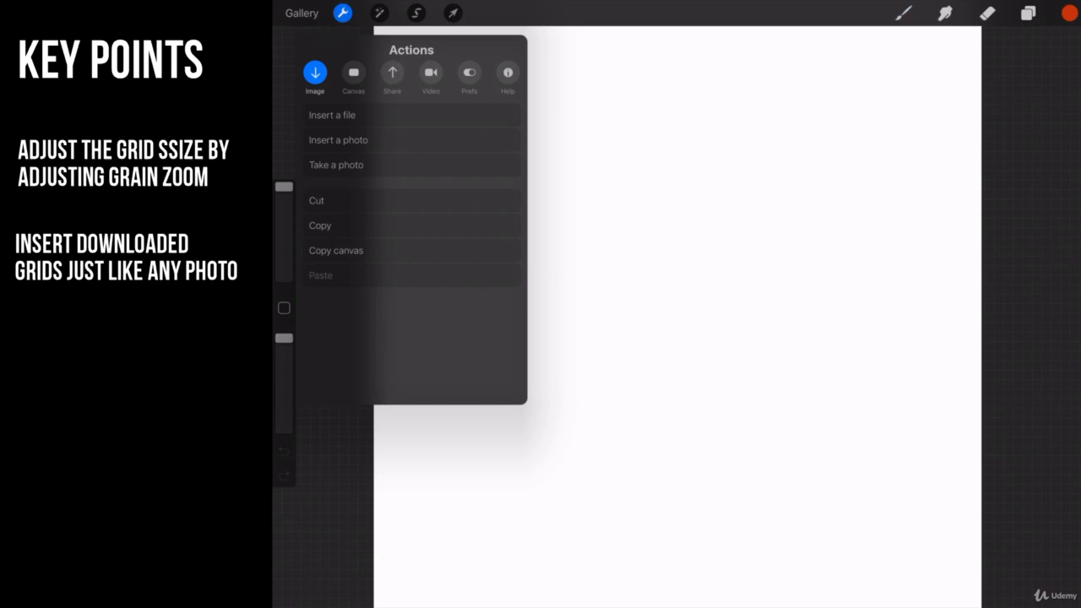
{"action": "left_click", "coordinate": [338, 138]}
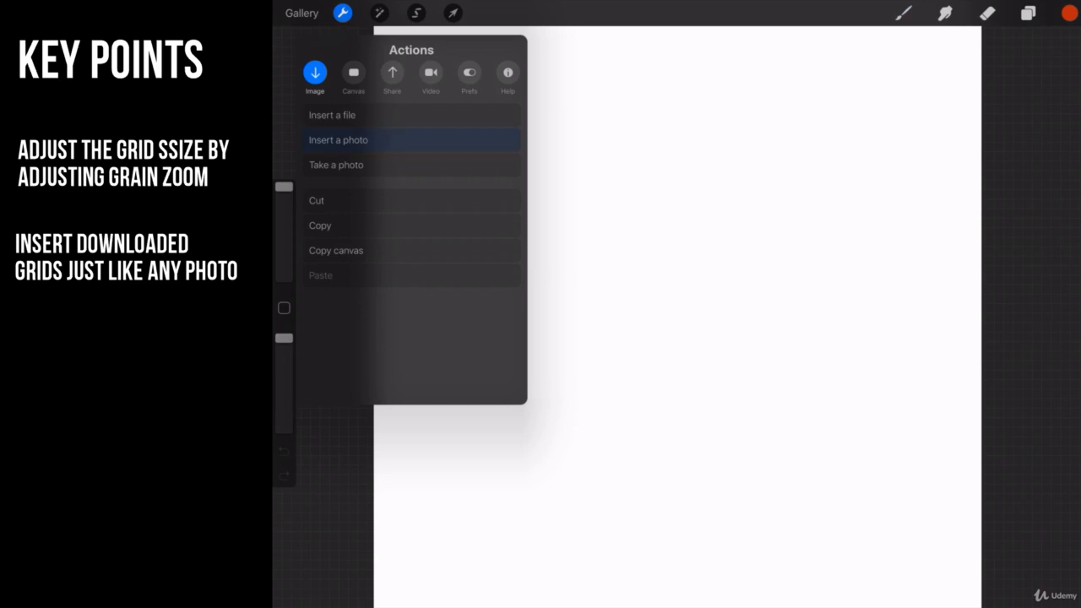
{"action": "left_click", "coordinate": [337, 138]}
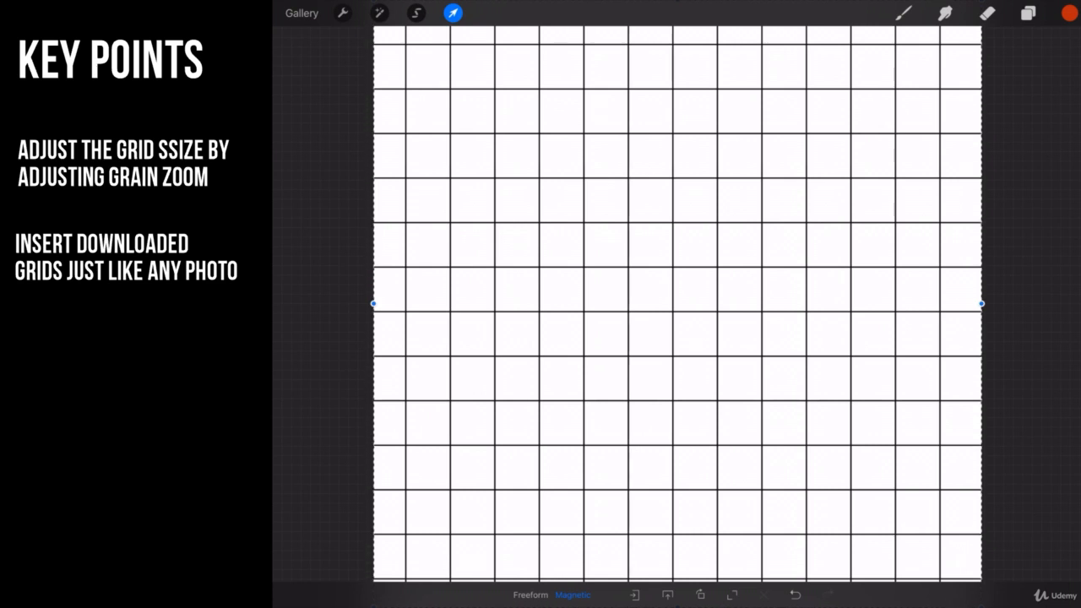
{"action": "left_click", "coordinate": [1027, 13]}
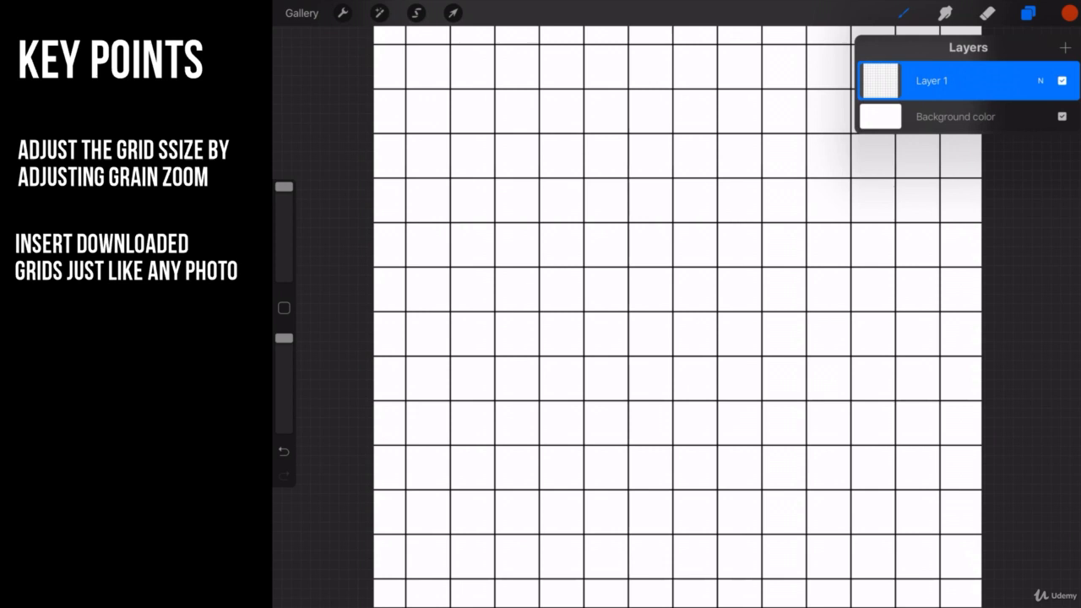
Nudge the Grid brush's grain Scale from about 54% to roughly 56.6%
{"action": "left_click", "coordinate": [902, 17]}
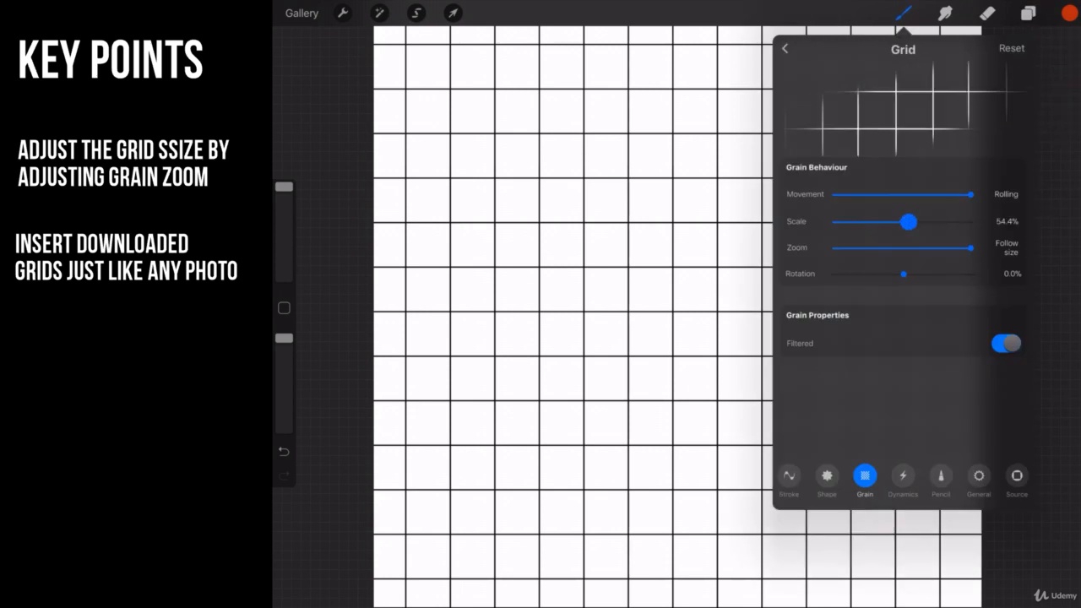
{"action": "left_click_drag", "start_coordinate": [905, 221], "coordinate": [911, 221]}
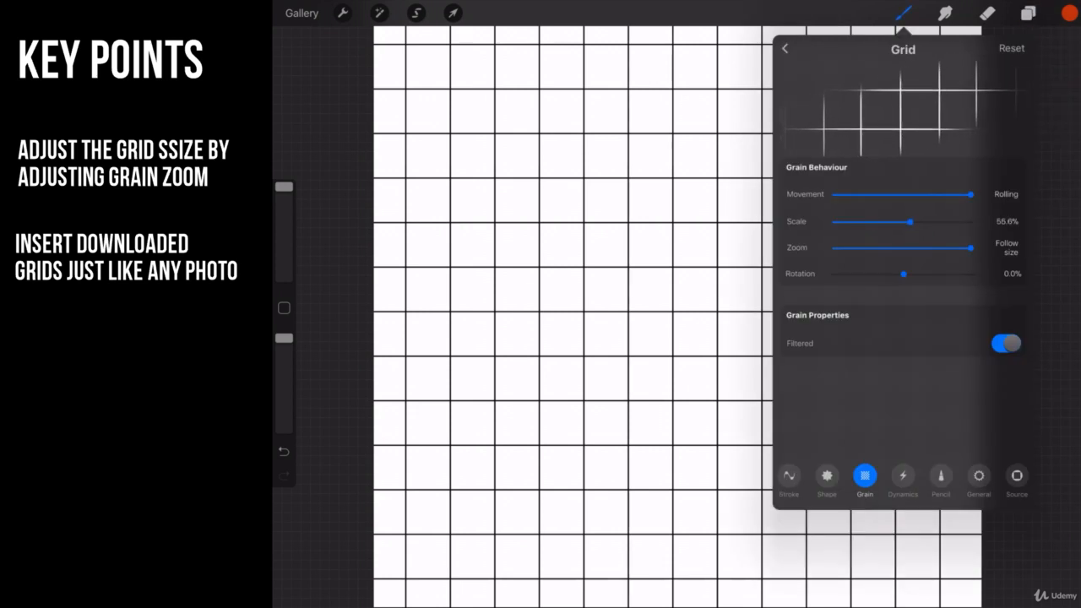